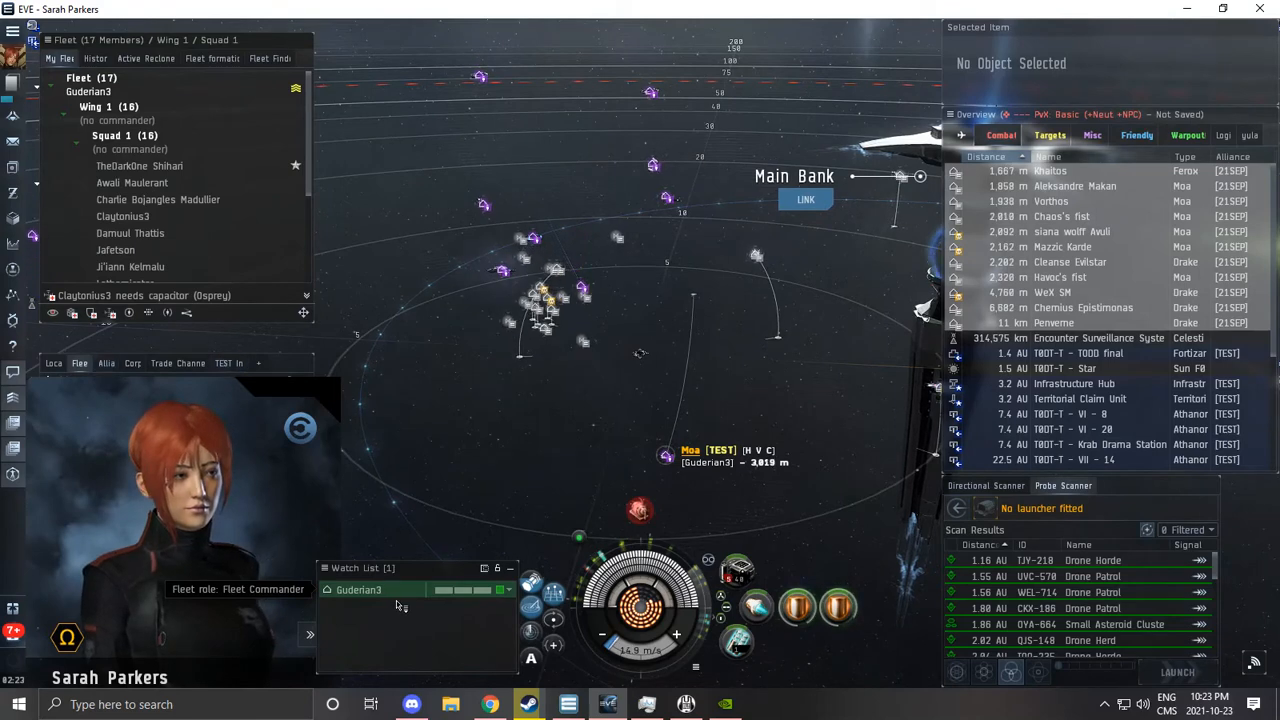
Step: Keep at range from the fleet anchor while following broadcast target calls
{"action": "right_click", "coordinate": [358, 589]}
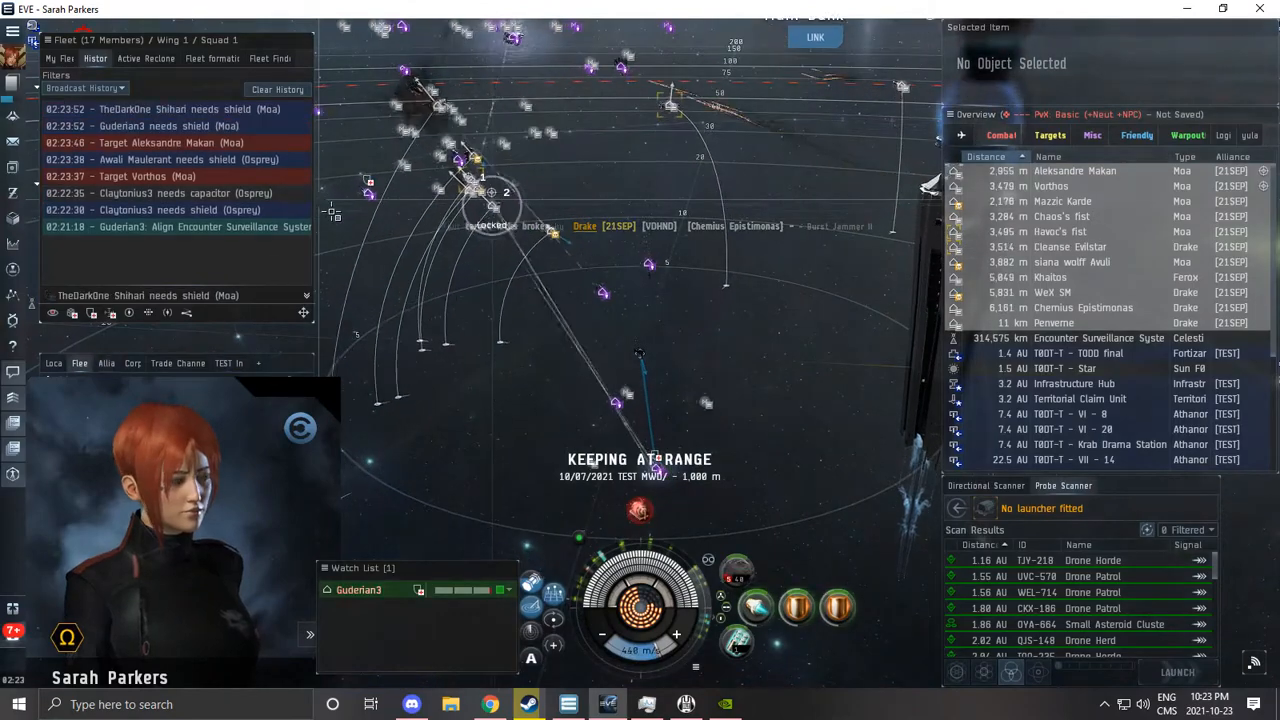
Step: Fire on the broadcast Moa targets until Mazzic Karde, Vorthos and Aleksandre Makan are podded
{"action": "left_click", "coordinate": [1075, 170]}
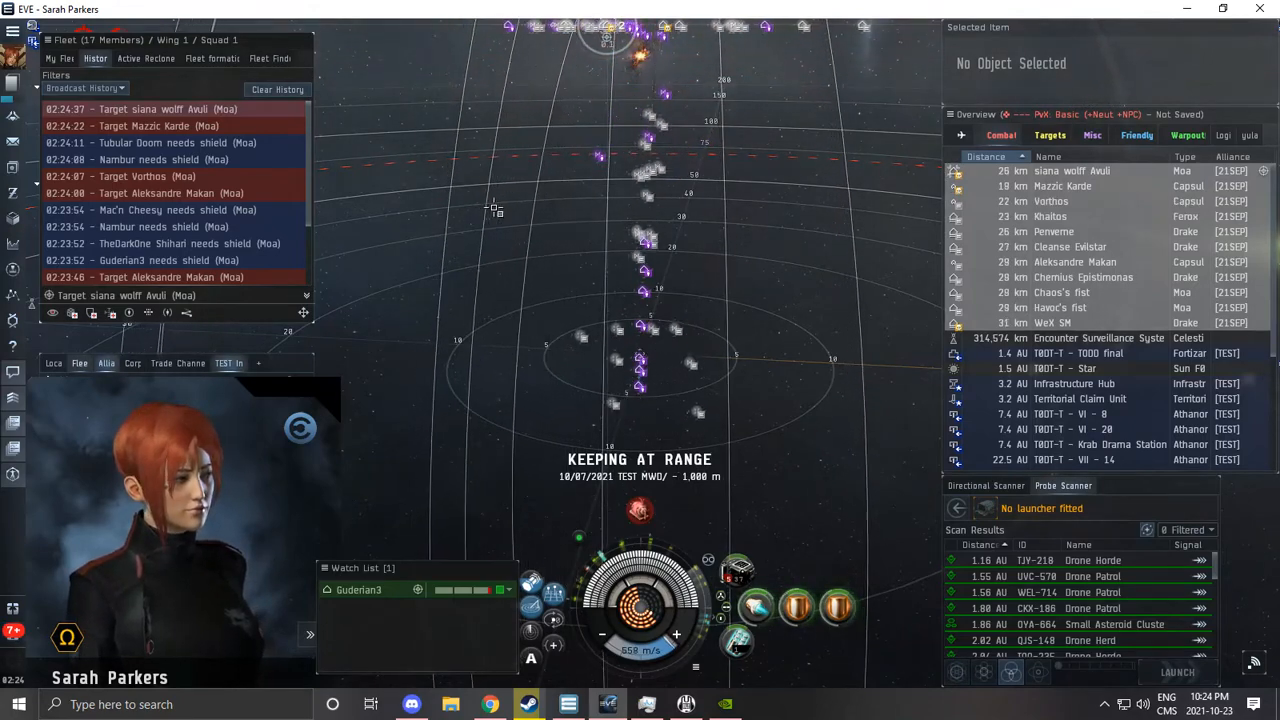
Step: Shoot the Moas and lock the remaining hostile Drakes and the Ferox Khaitos
{"action": "left_click", "coordinate": [1070, 170]}
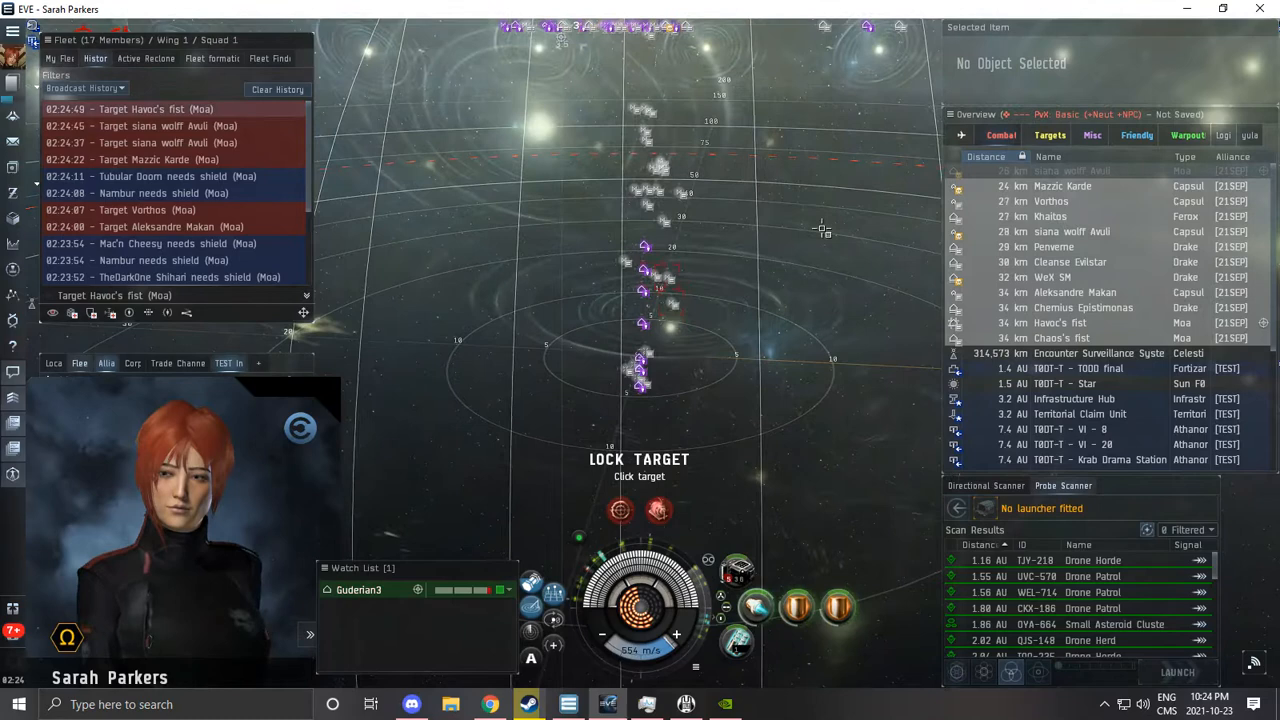
{"action": "left_click", "coordinate": [1050, 216]}
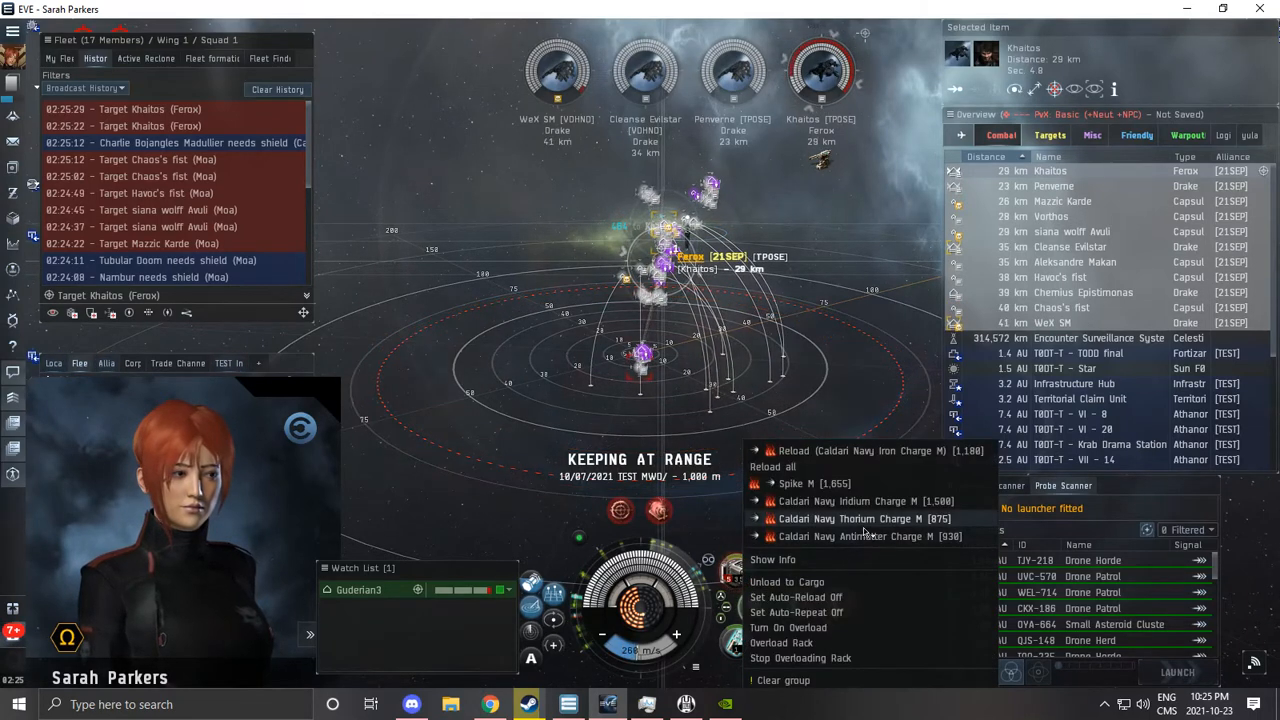
Step: Load Caldari Navy Thorium and destroy the Ferox and remaining Drakes
{"action": "left_click", "coordinate": [863, 518]}
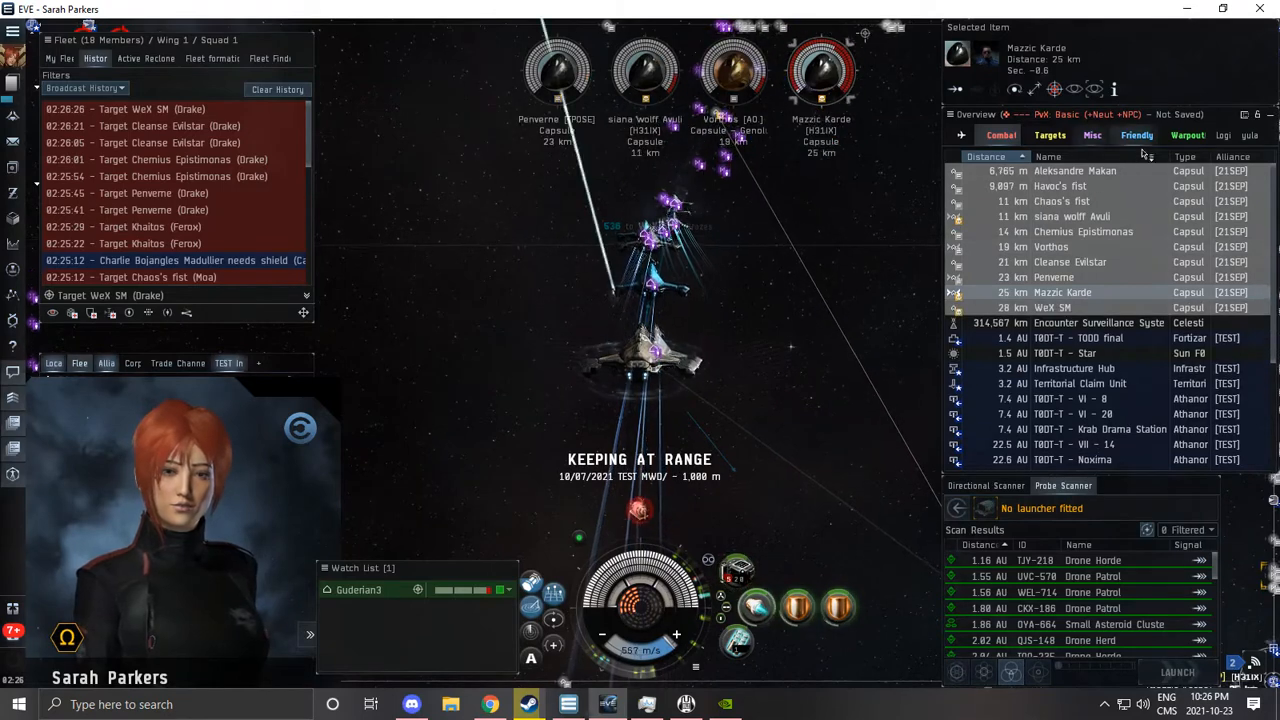
Step: Show friendly ships and wrecks in the overview and select Hotdog Prime's wreck
{"action": "left_click", "coordinate": [1136, 135]}
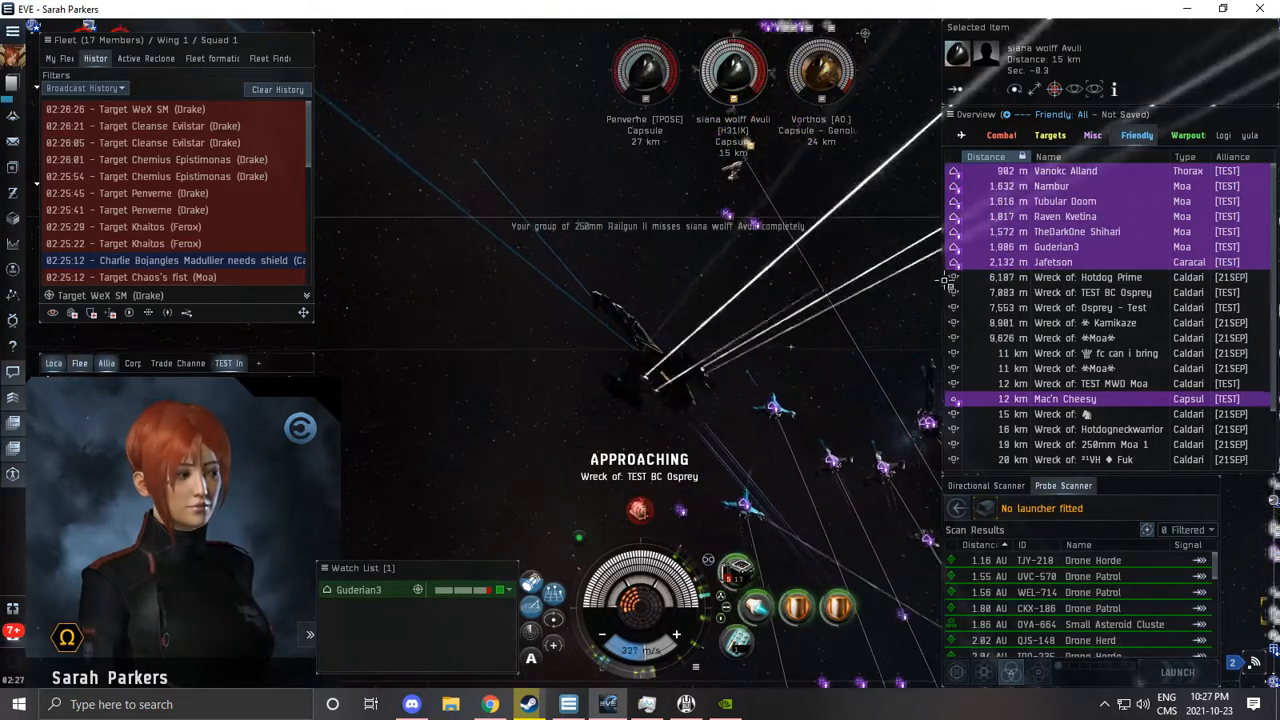
{"action": "left_click", "coordinate": [1087, 277]}
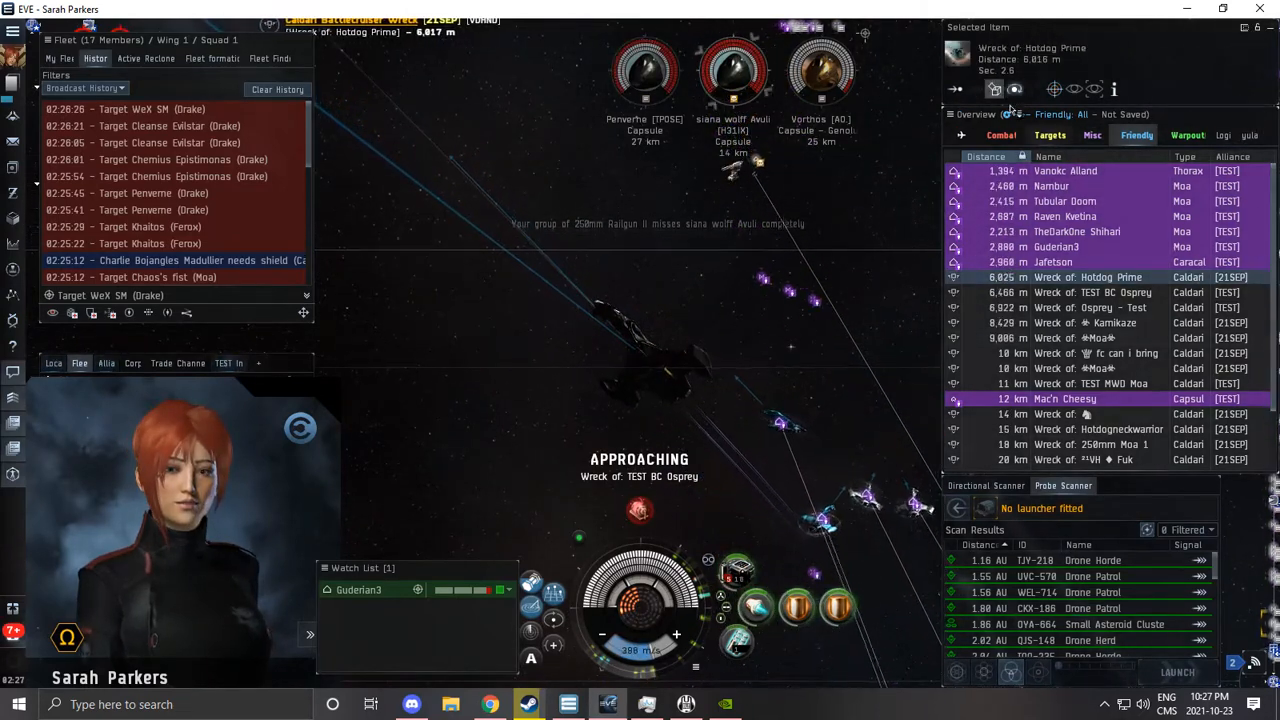